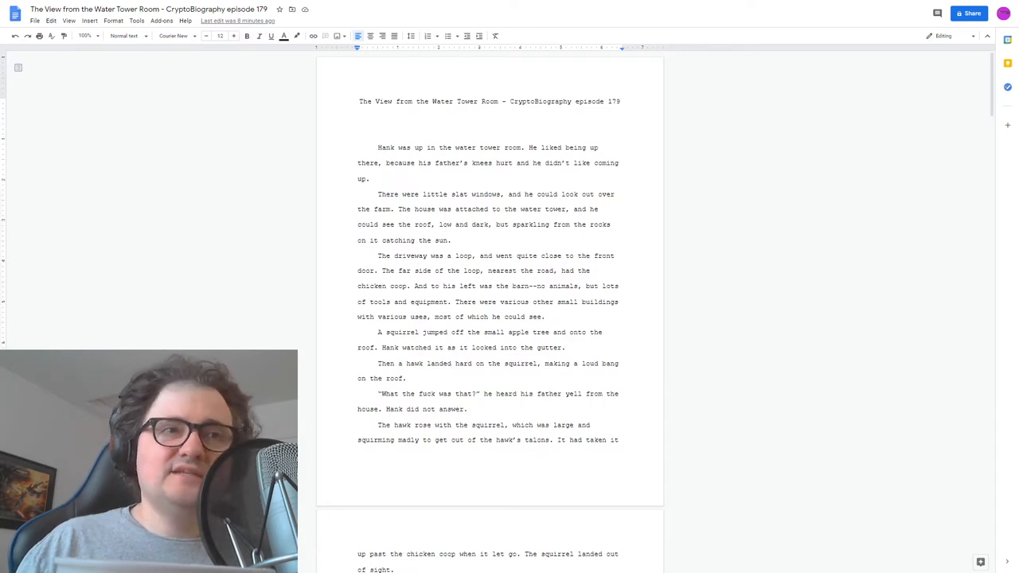
- Place the cursor before 'The hawk rose' and read down to Hank wondering about the squirrel
click(358, 425)
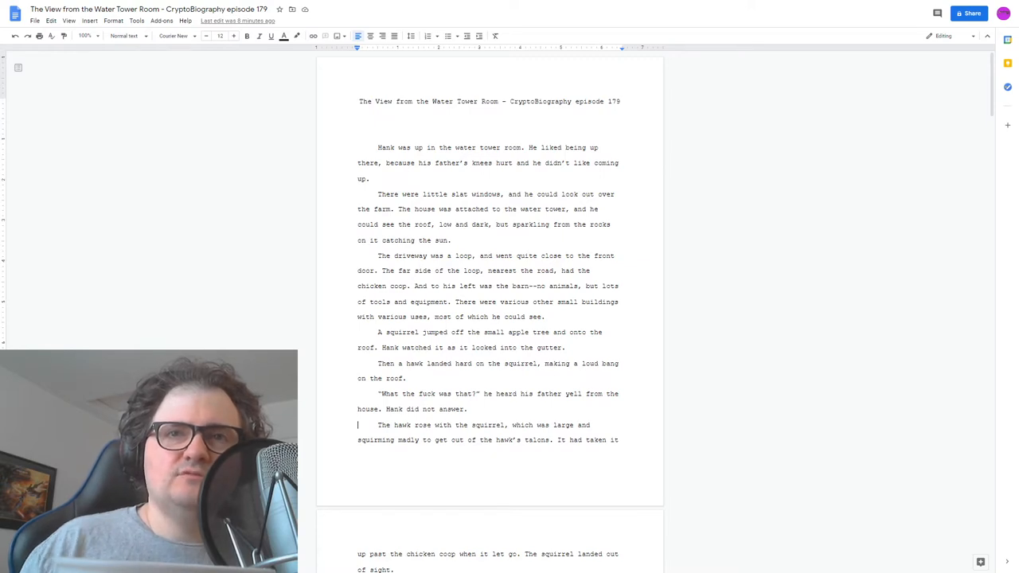
scroll(down, 3)
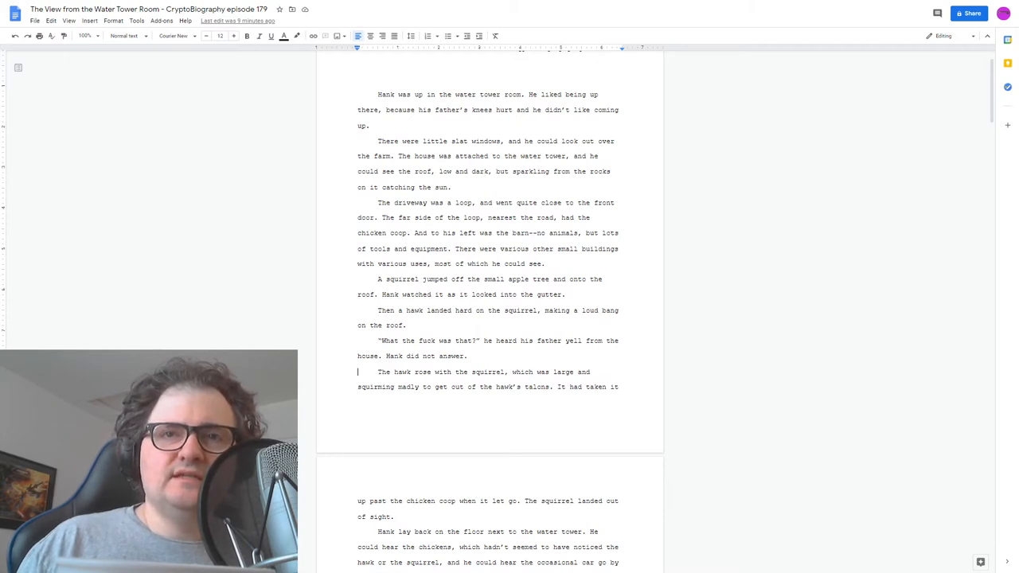
scroll(down, 3)
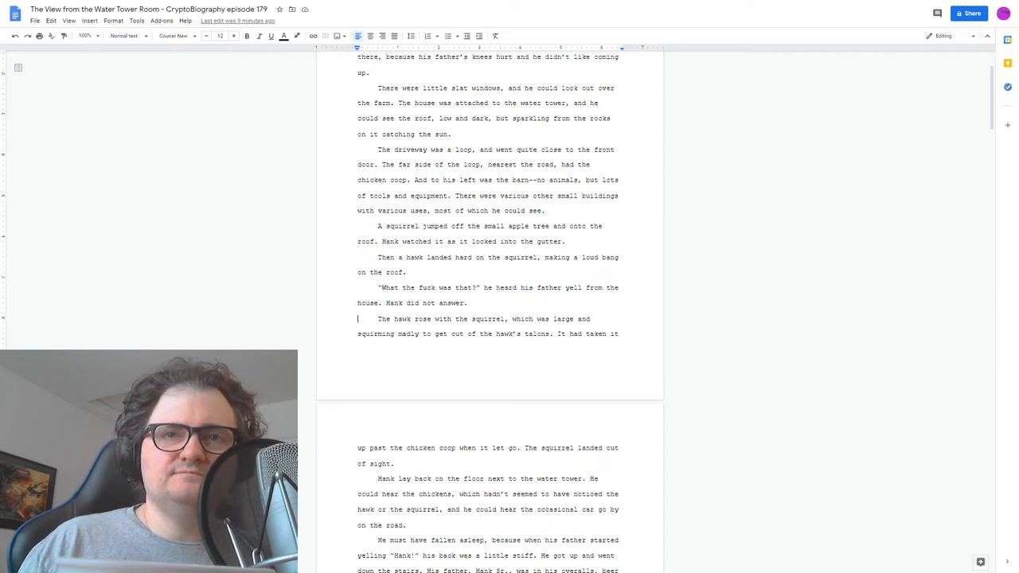
scroll(down, 3)
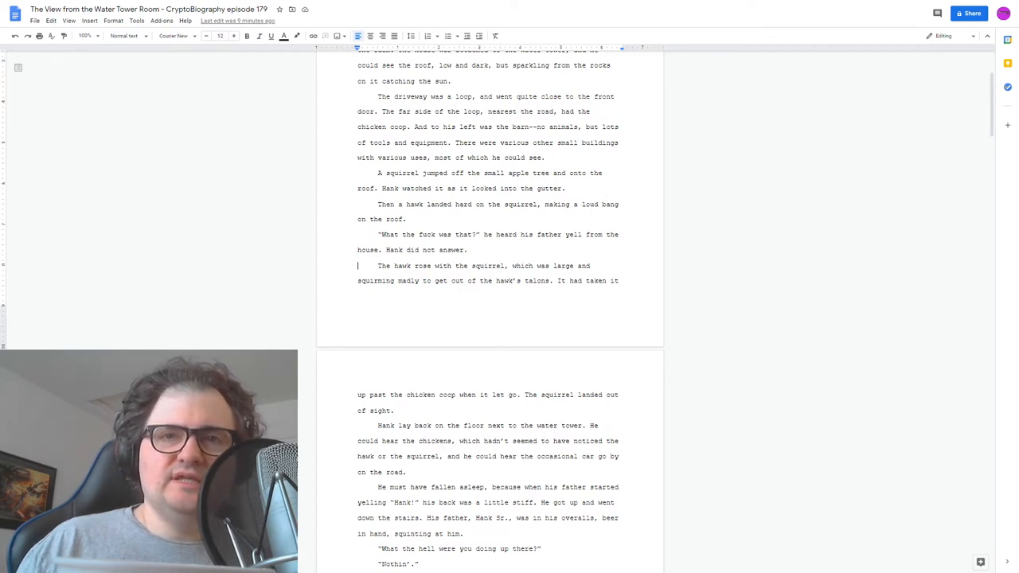
scroll(down, 3)
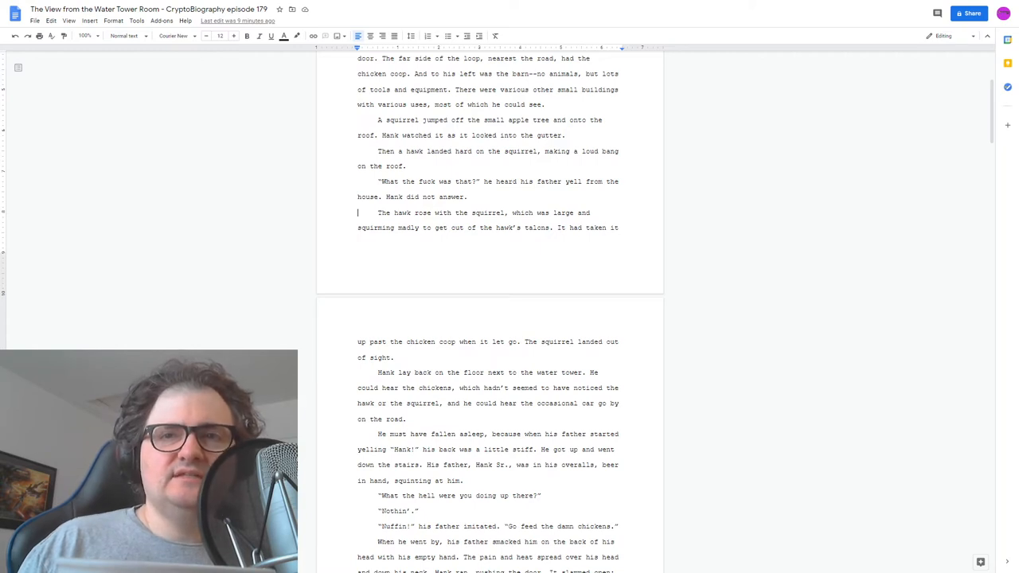
scroll(down, 3)
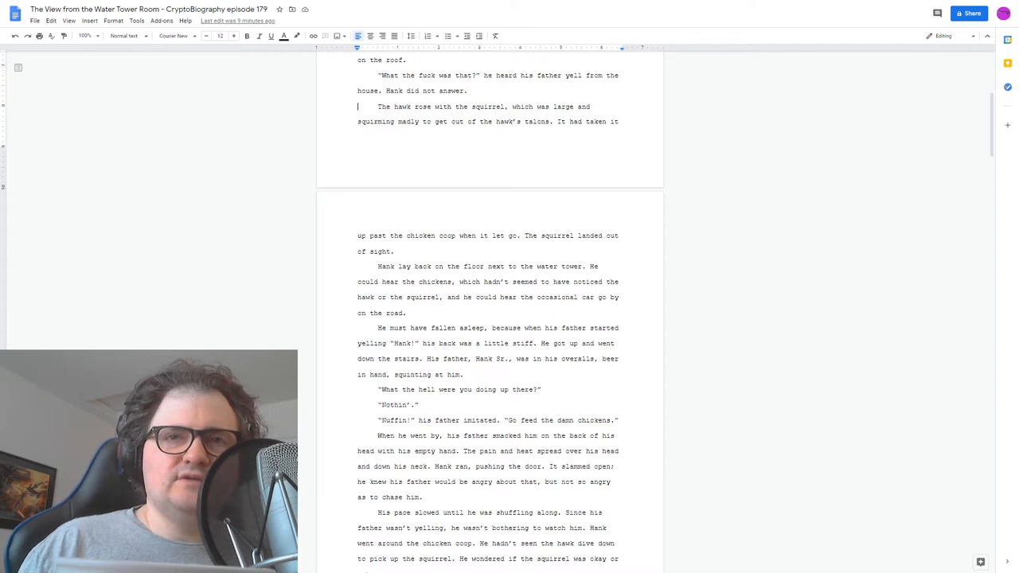
scroll(down, 3)
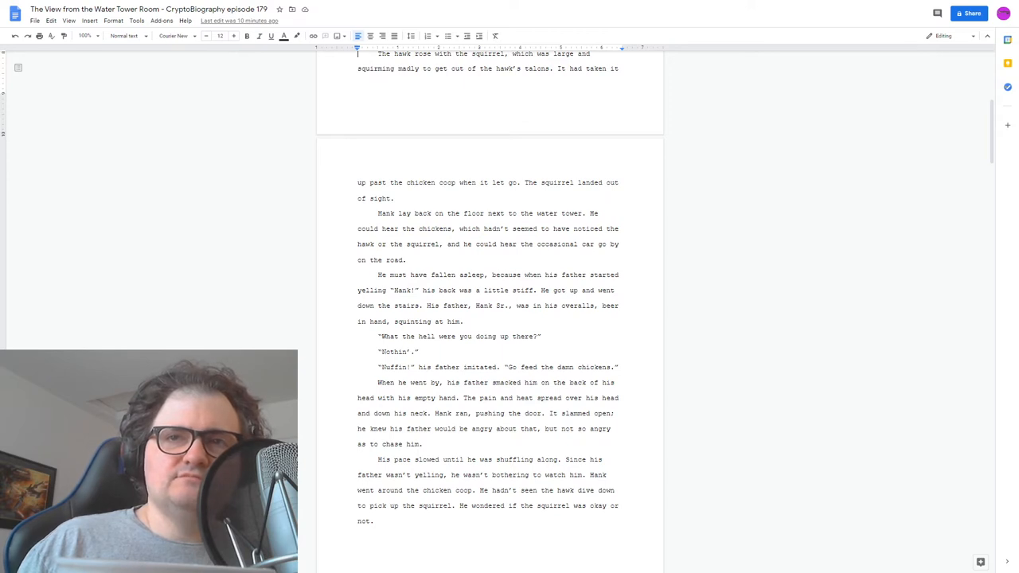
- Scroll to page three, through Hank guessing his father is drinking on the sofa
scroll(down, 3)
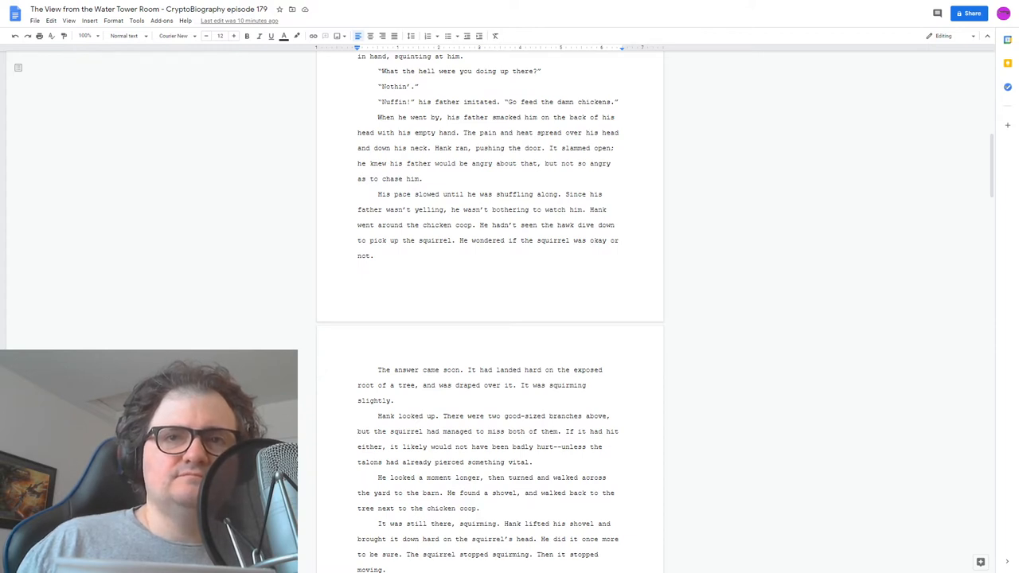
scroll(down, 3)
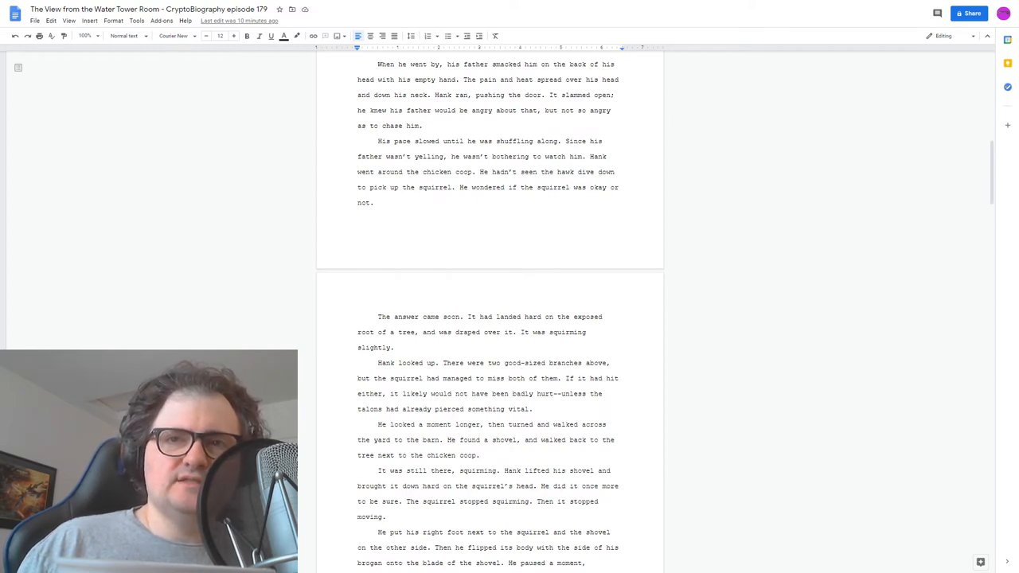
scroll(down, 3)
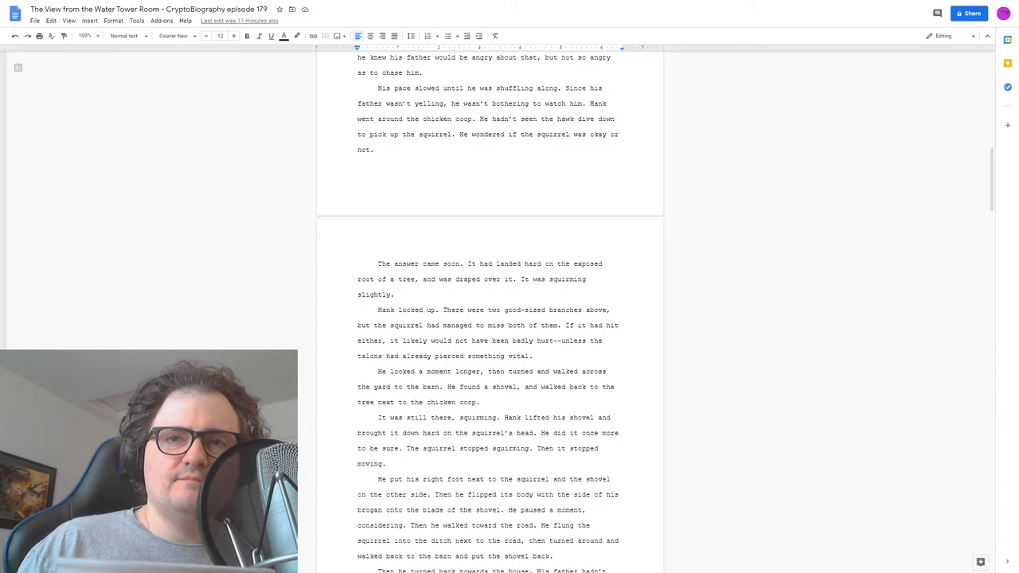
scroll(down, 3)
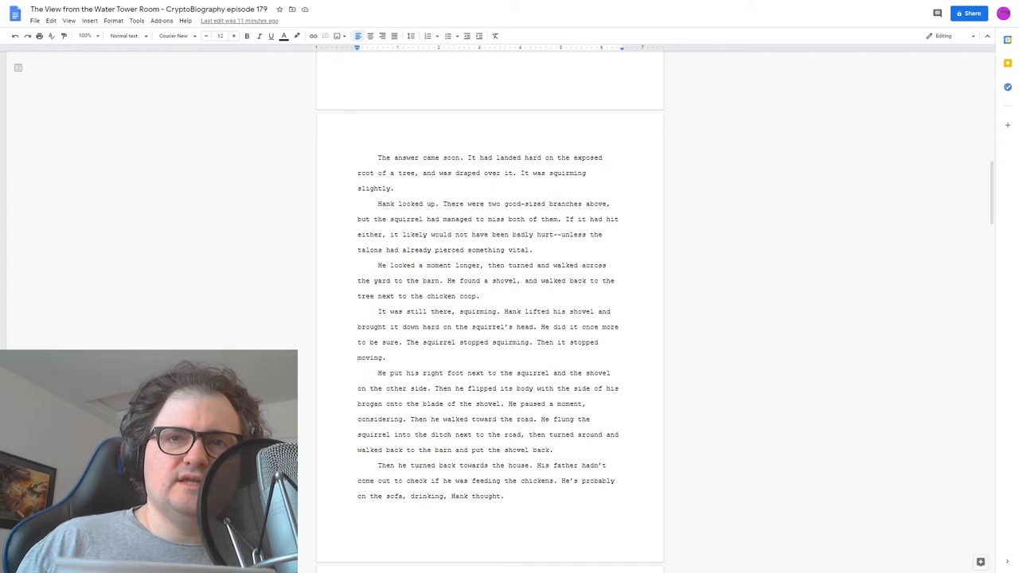
- Scroll to page four, reaching Hank wondering whether something would eat the squirrel
scroll(down, 3)
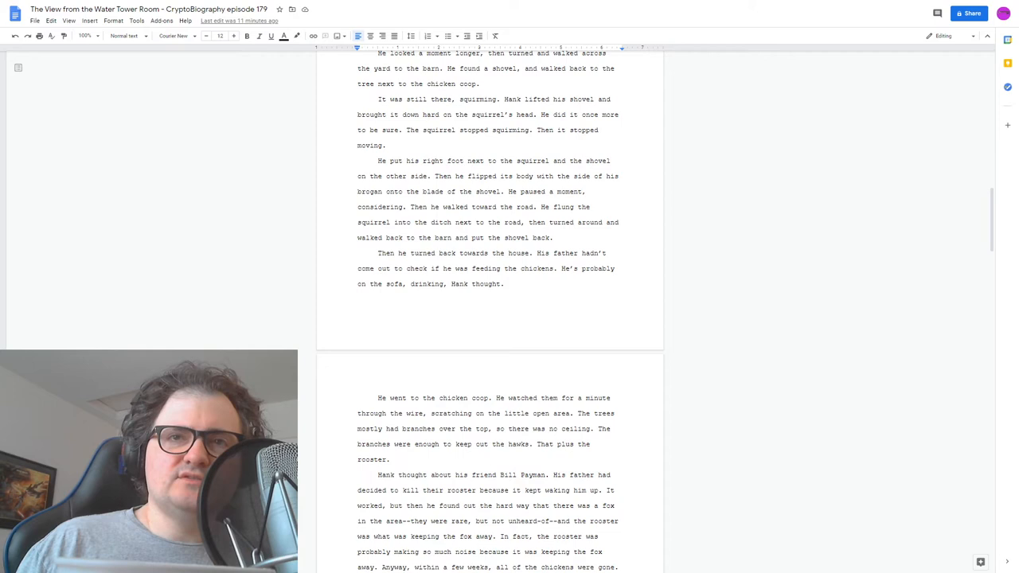
scroll(down, 3)
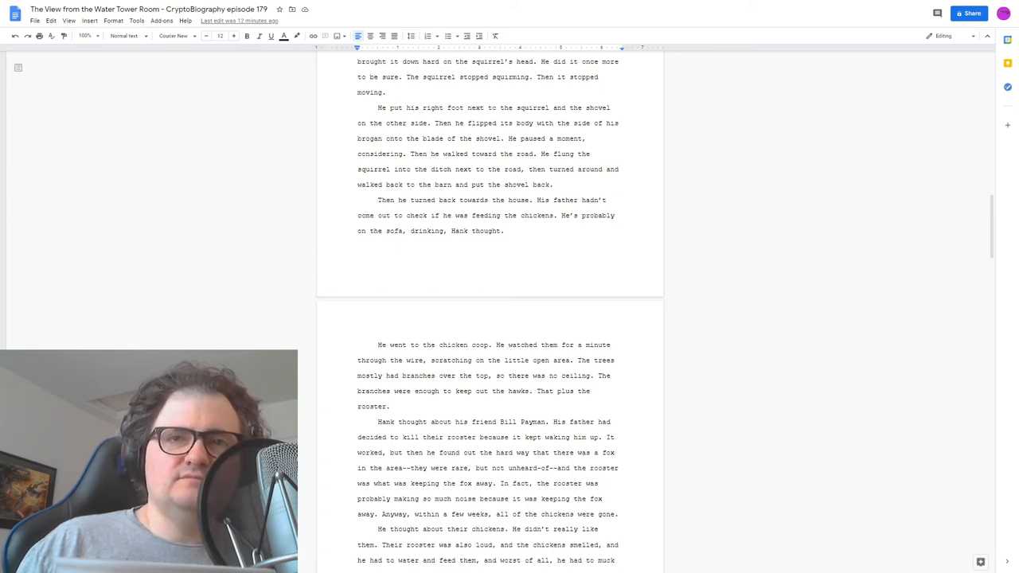
scroll(down, 3)
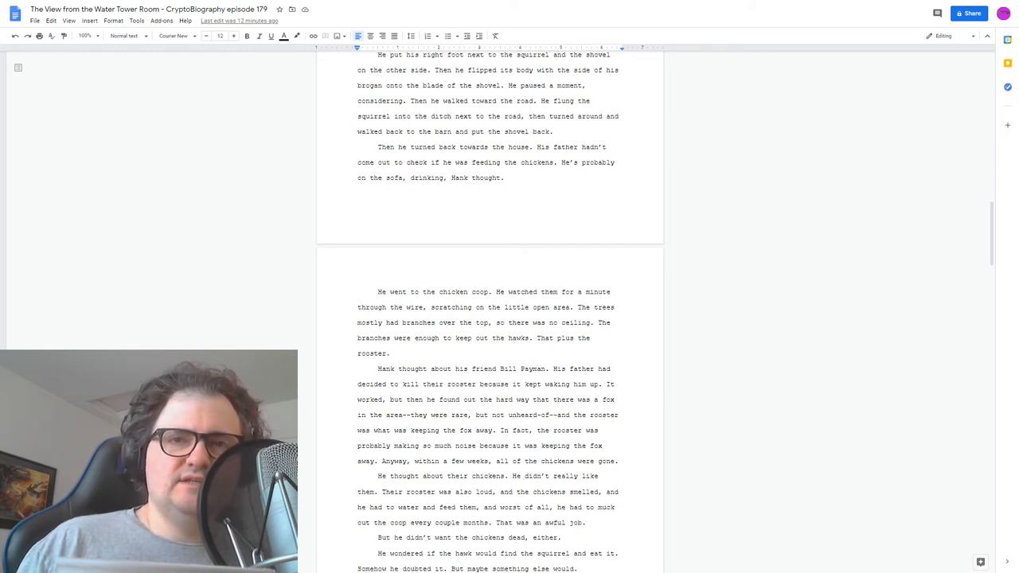
- Scroll to page five, through Hank telling his father he just finished the chickens
scroll(down, 3)
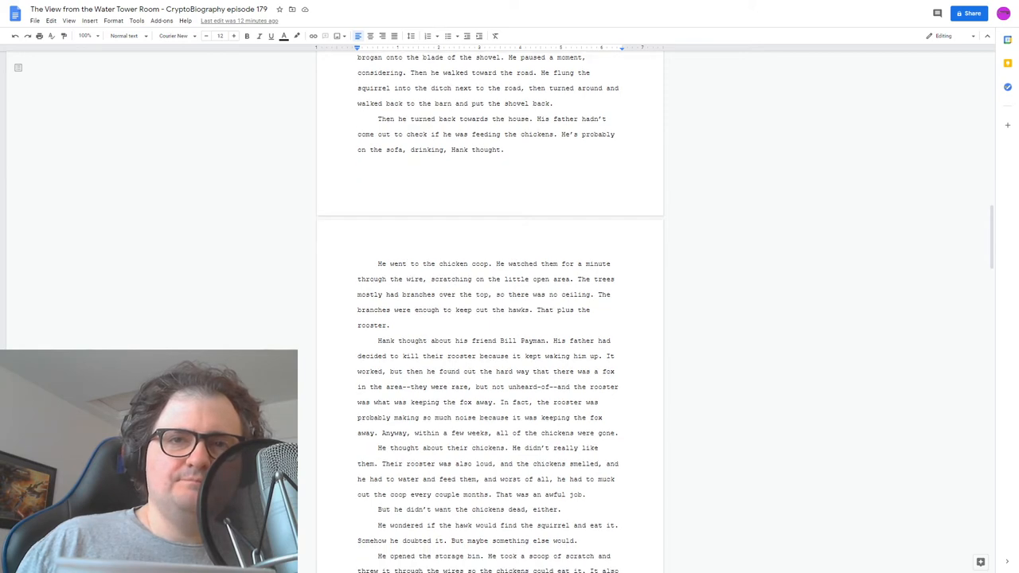
scroll(down, 3)
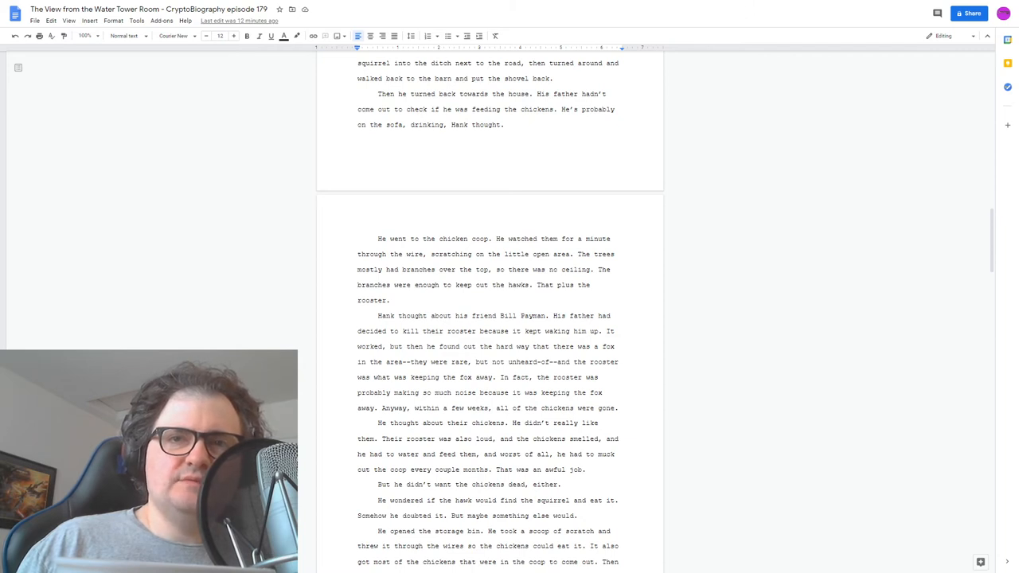
scroll(down, 3)
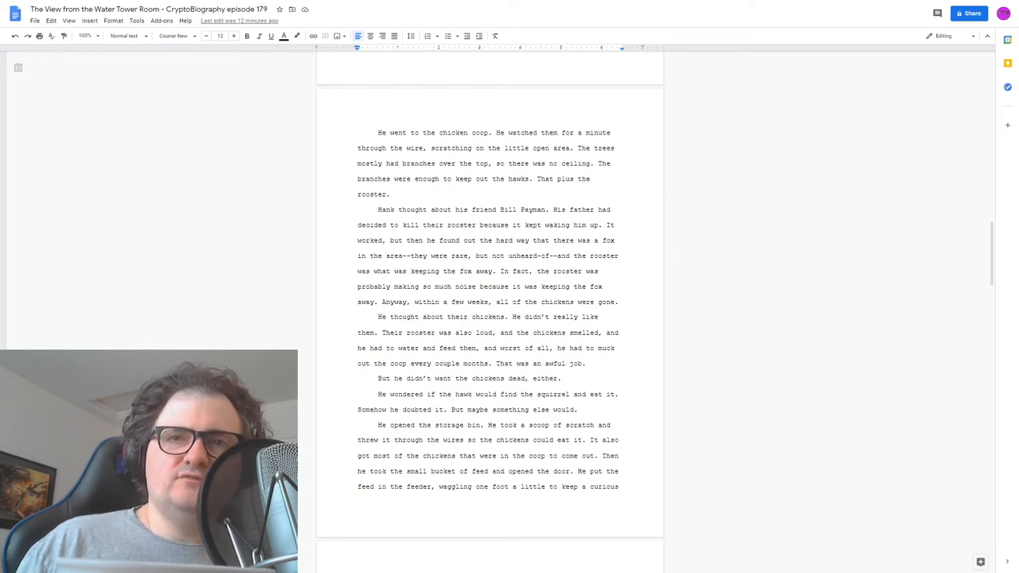
scroll(down, 3)
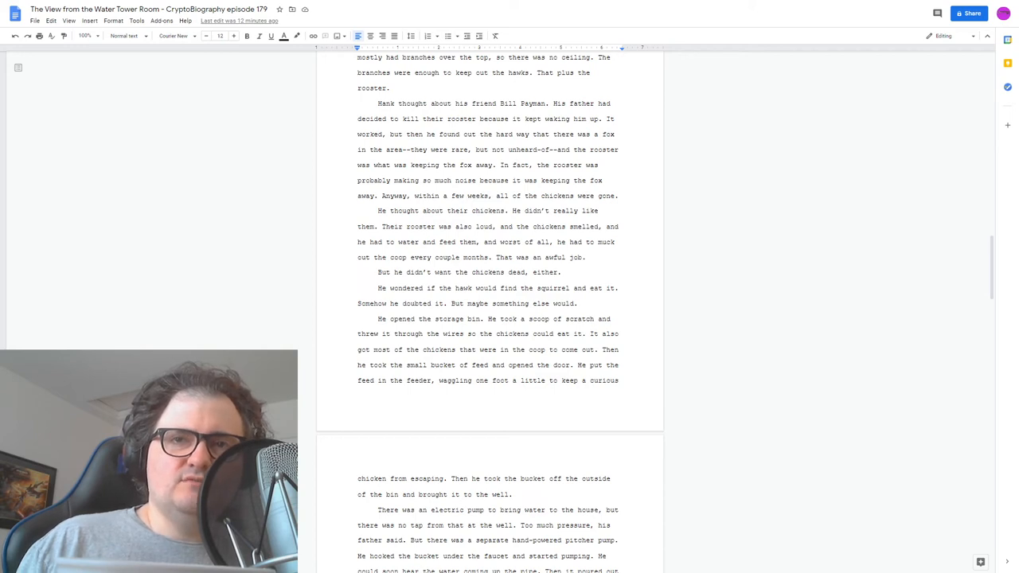
scroll(down, 3)
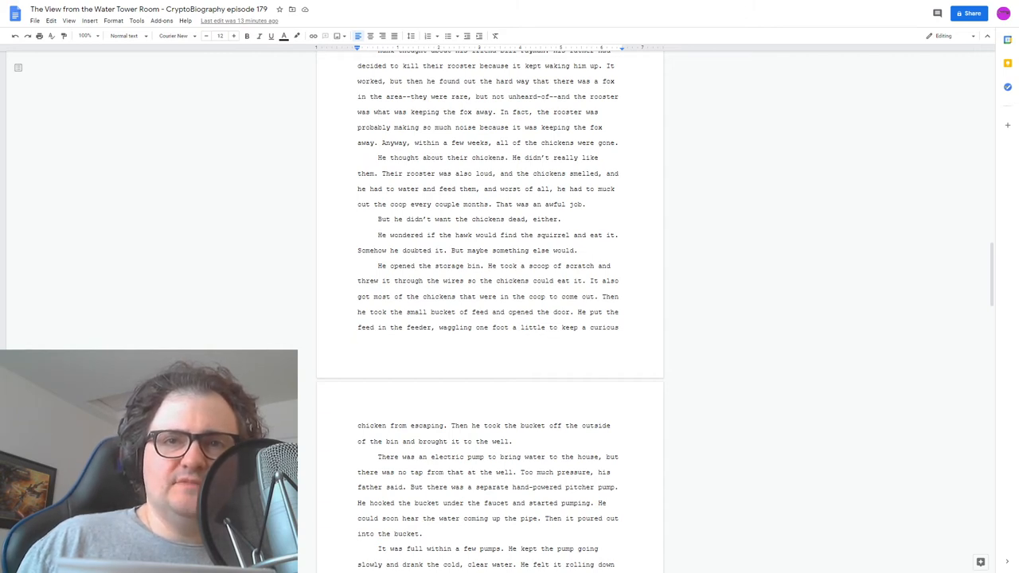
scroll(down, 3)
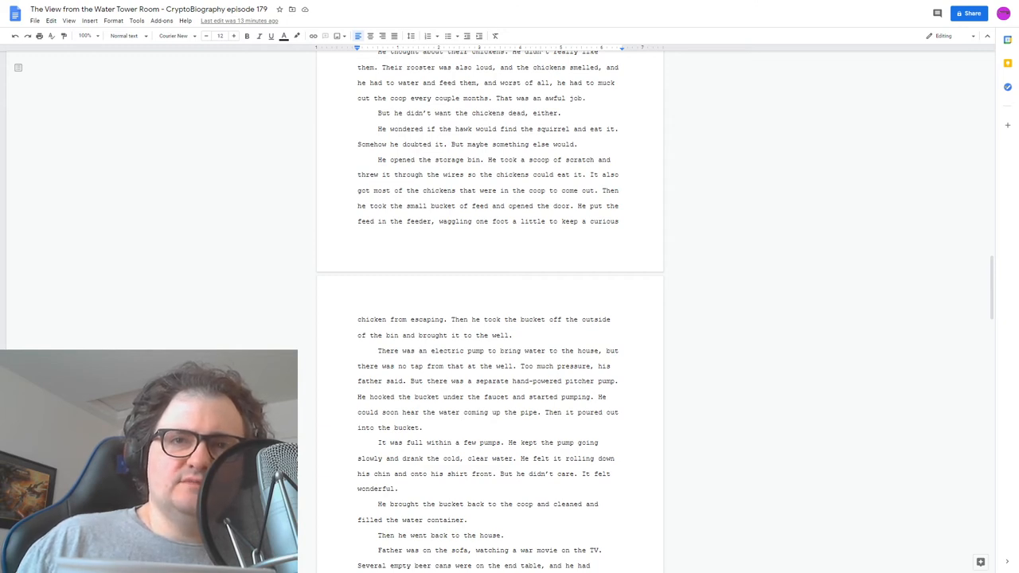
scroll(down, 3)
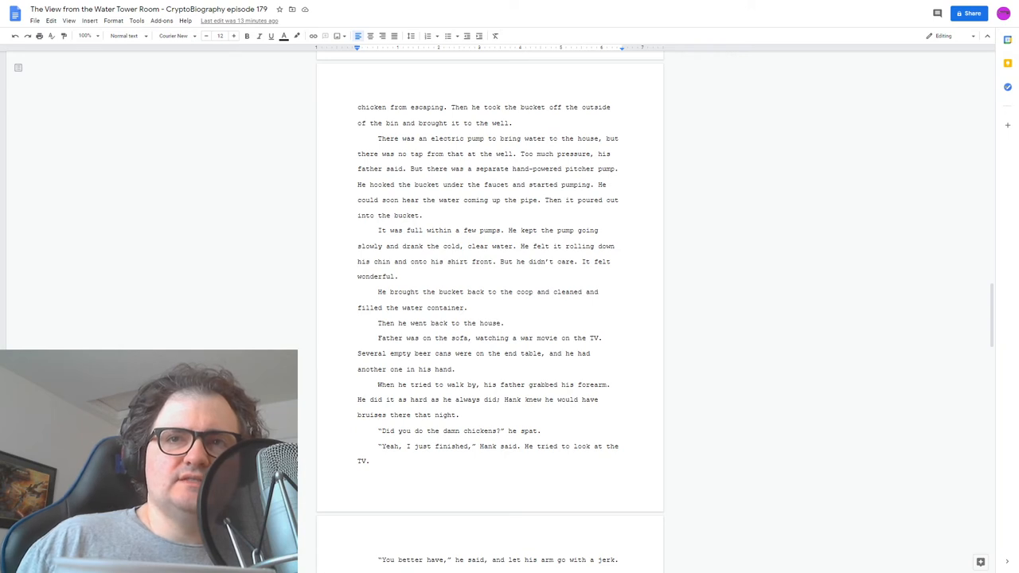
- Scroll through pages six and seven, until Hank hears his father yelling from the house
scroll(down, 3)
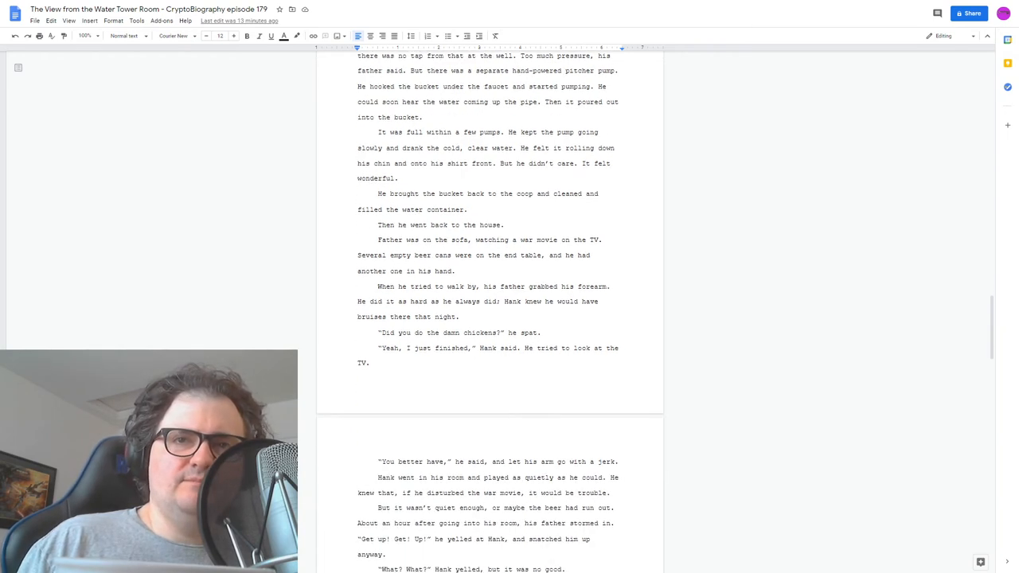
scroll(down, 3)
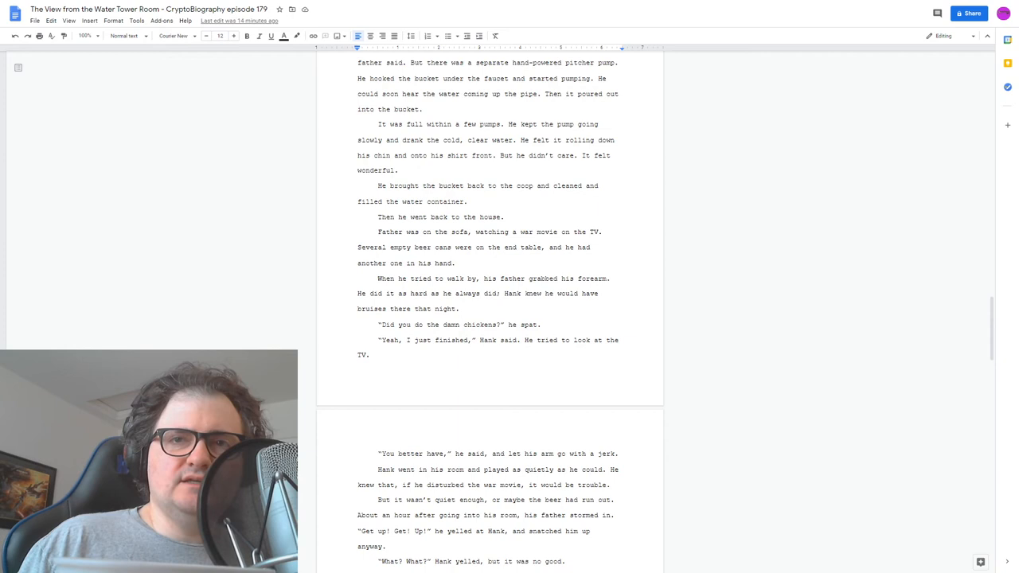
scroll(down, 3)
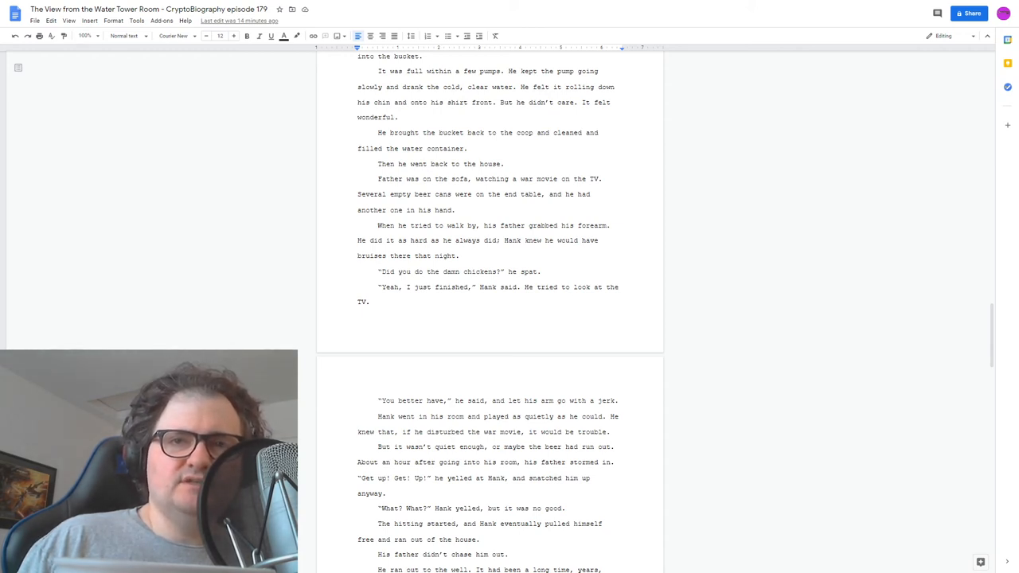
scroll(down, 3)
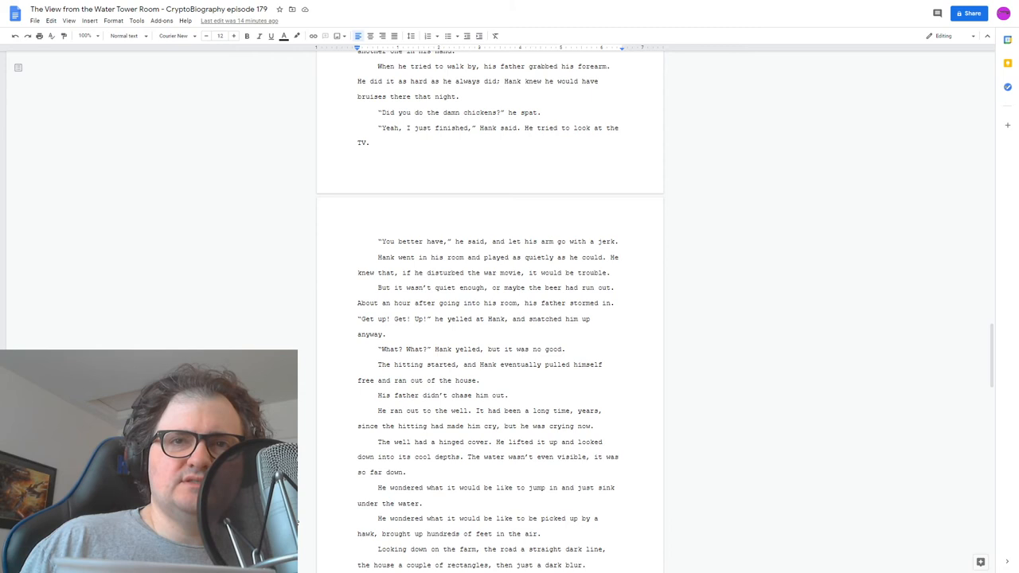
scroll(down, 3)
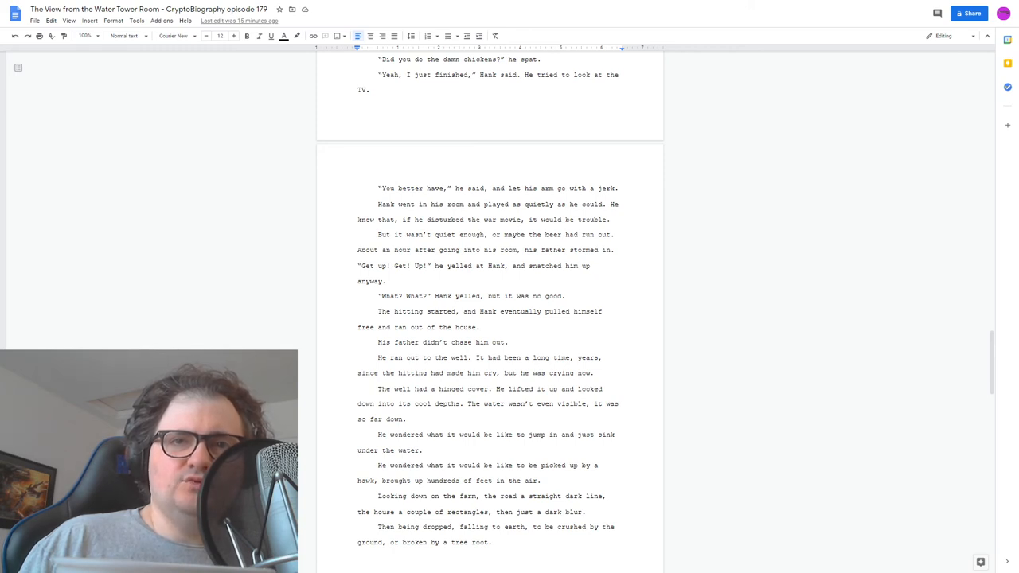
scroll(down, 3)
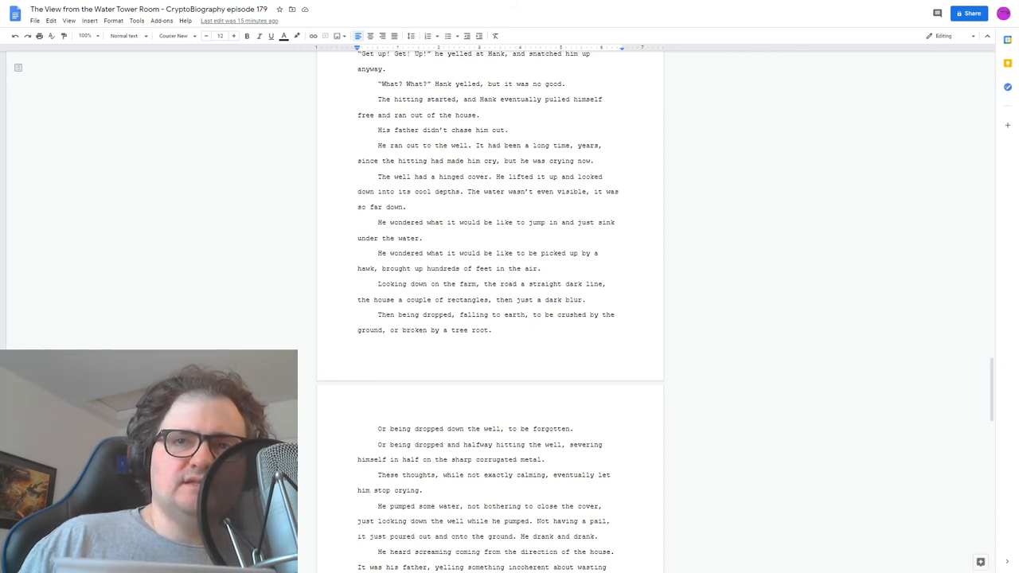
- Scroll to page eight, where Hank wakes hungry and finds the well cover open
scroll(down, 3)
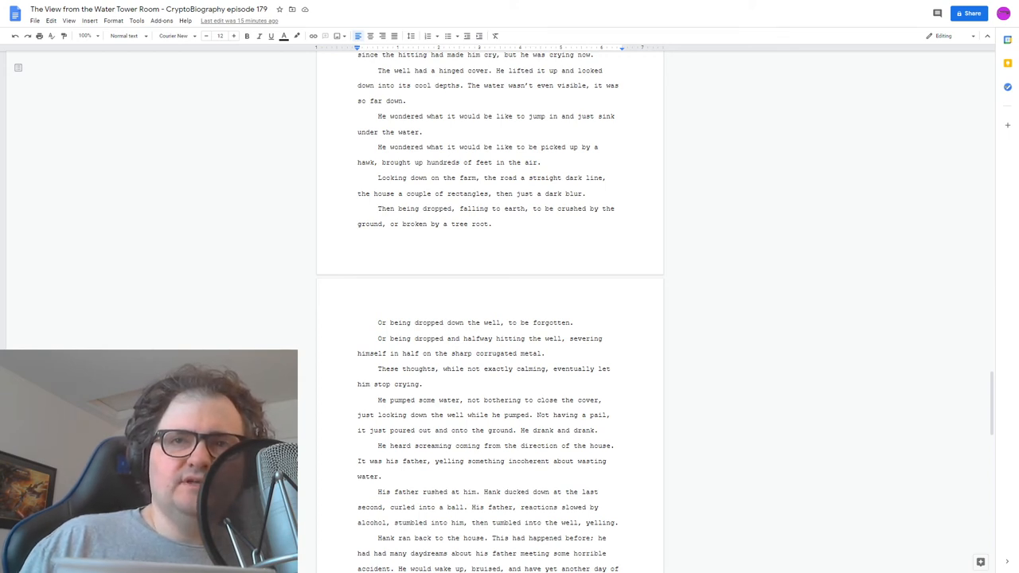
scroll(down, 3)
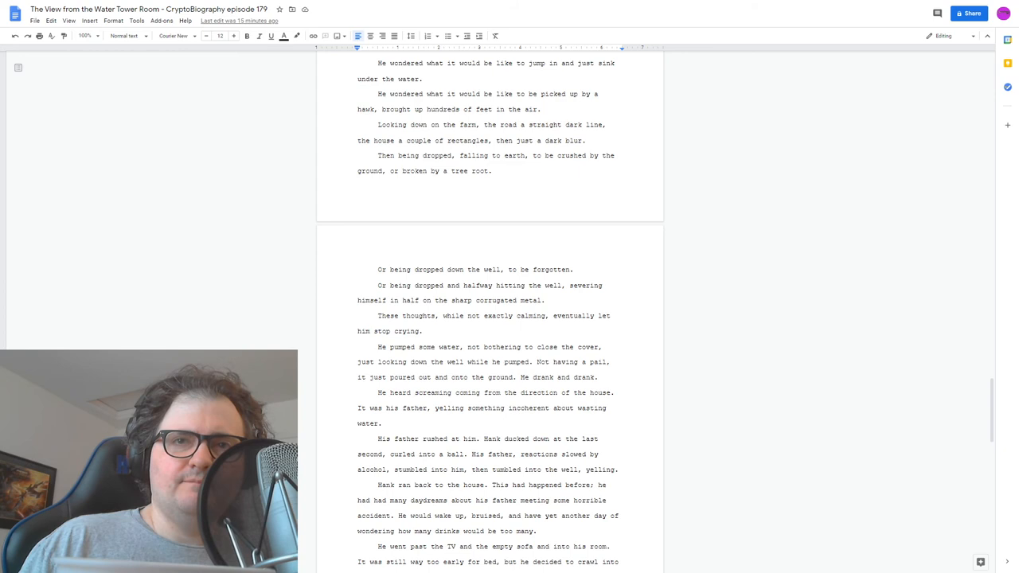
scroll(down, 3)
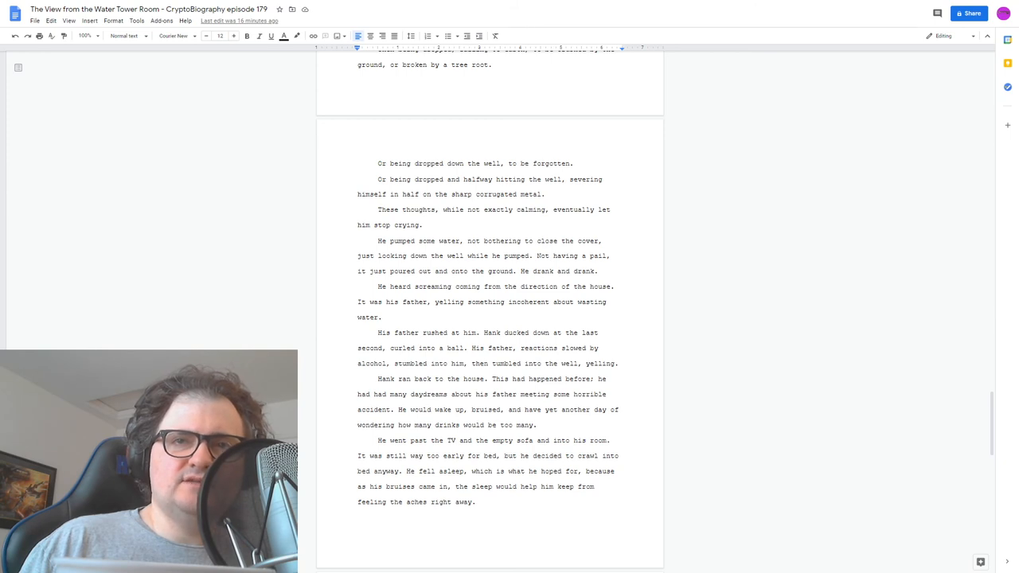
scroll(down, 3)
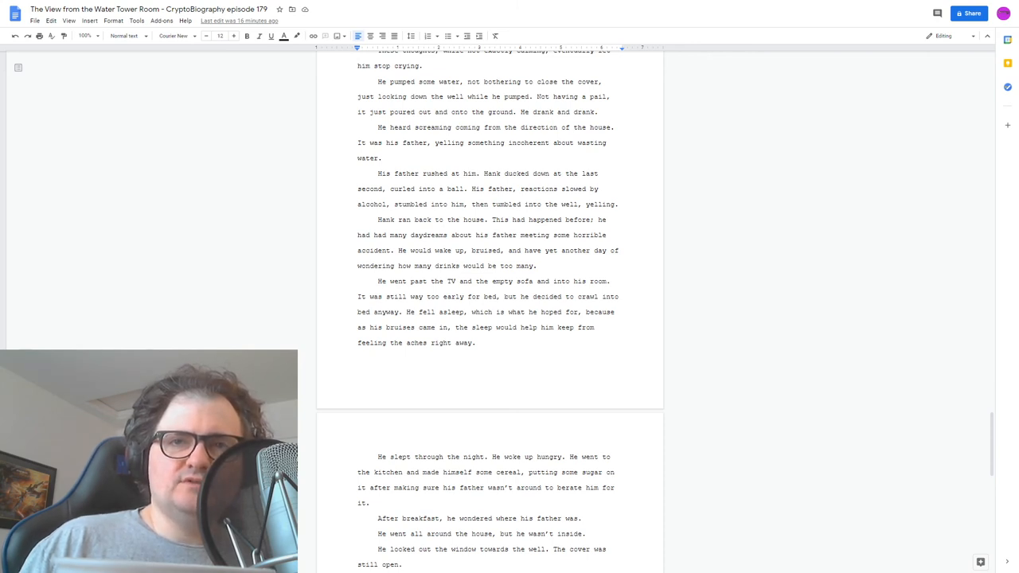
- Scroll to the final page showing the squirrel line and the 'Copyright 2020' notice
scroll(down, 3)
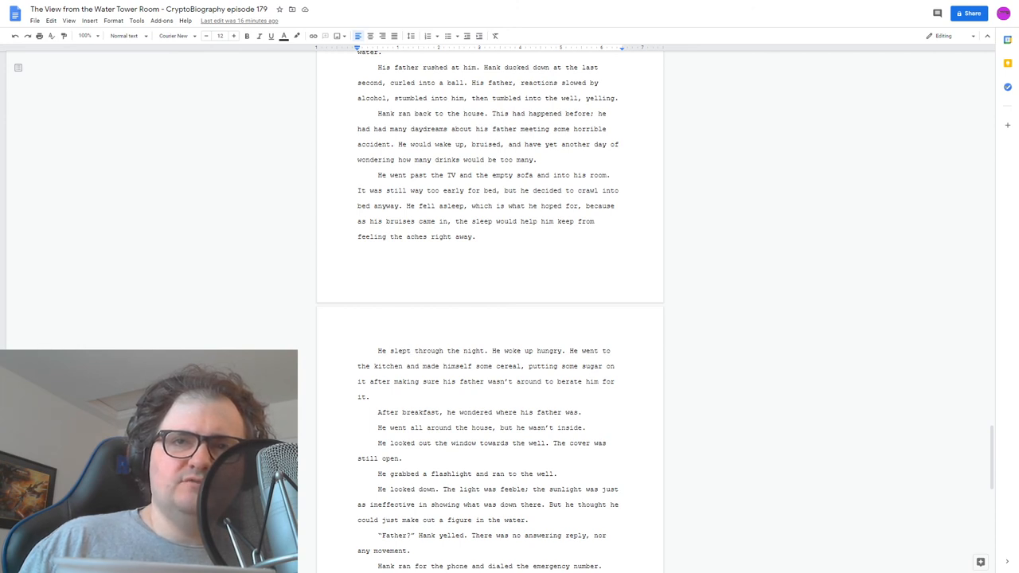
scroll(down, 3)
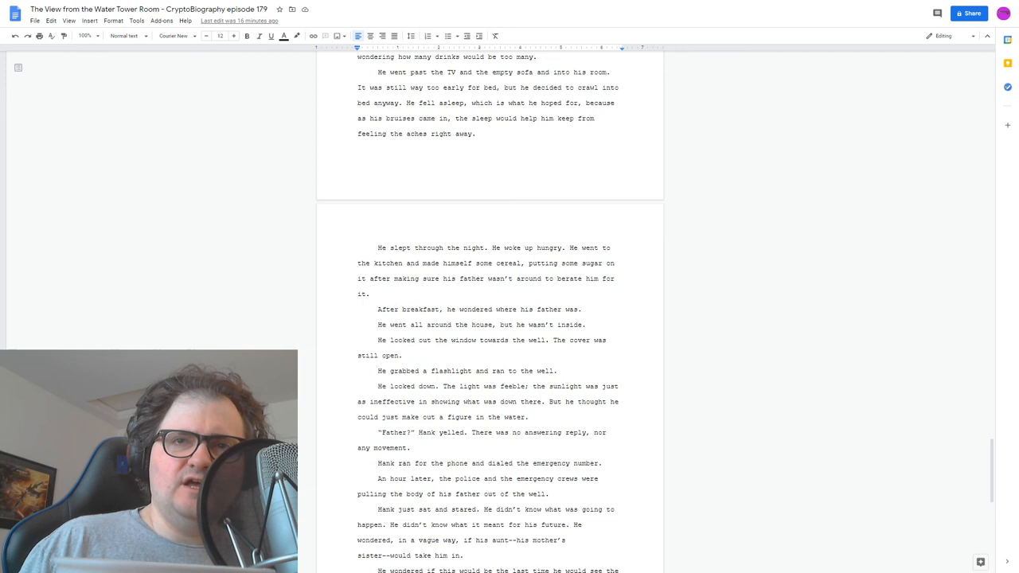
scroll(down, 3)
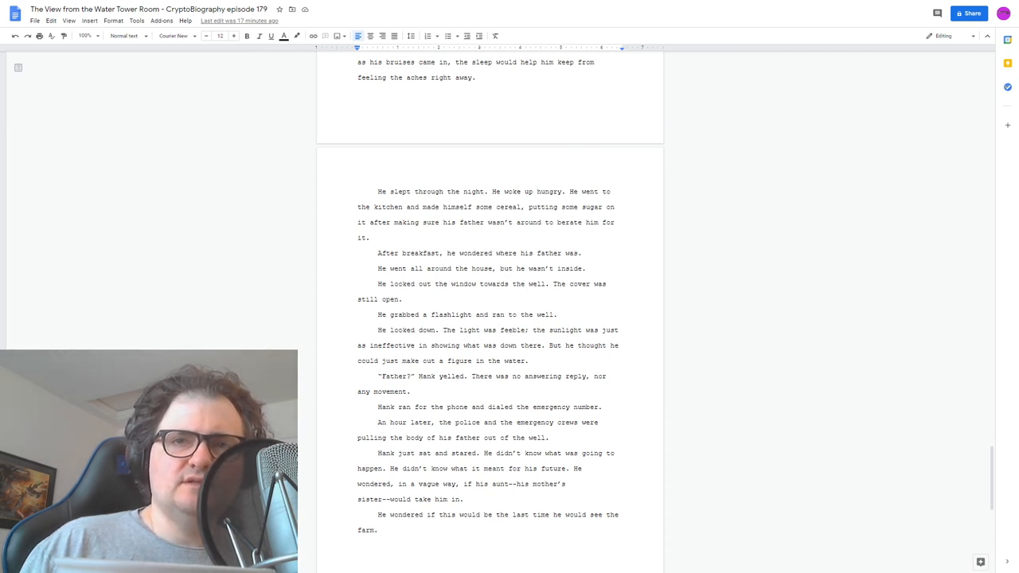
scroll(down, 3)
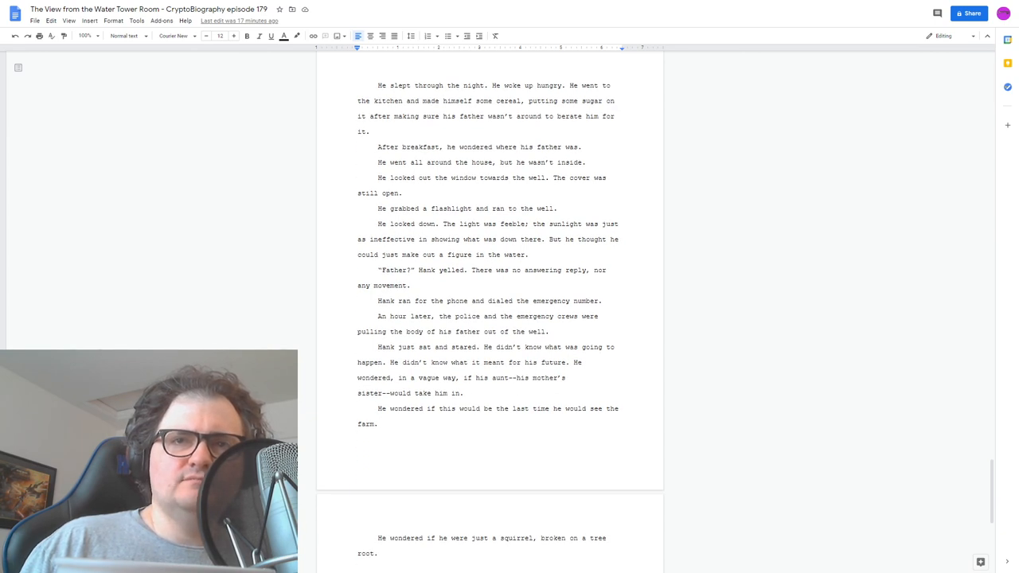
scroll(down, 3)
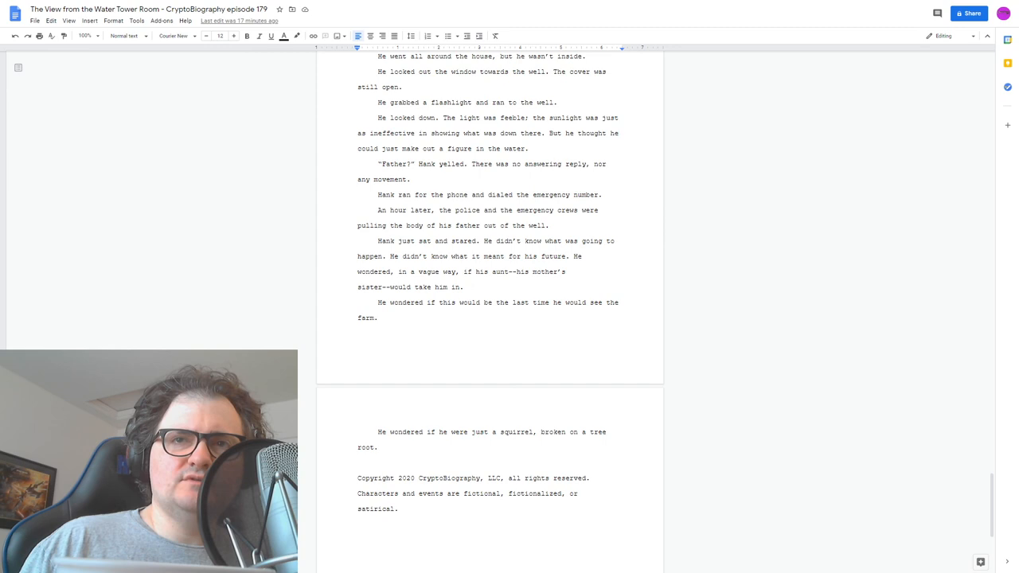